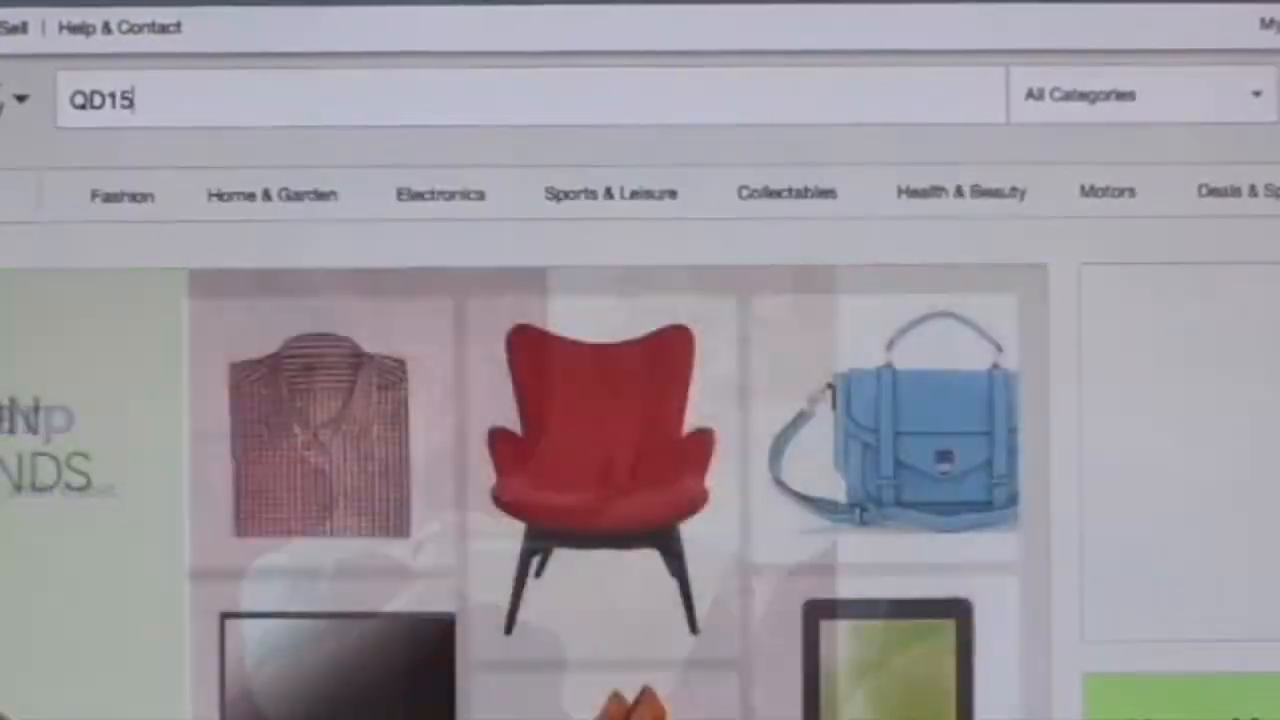
Step: Search eBay for the LCD panel model with 'control board' as the query
text(XL06 con)
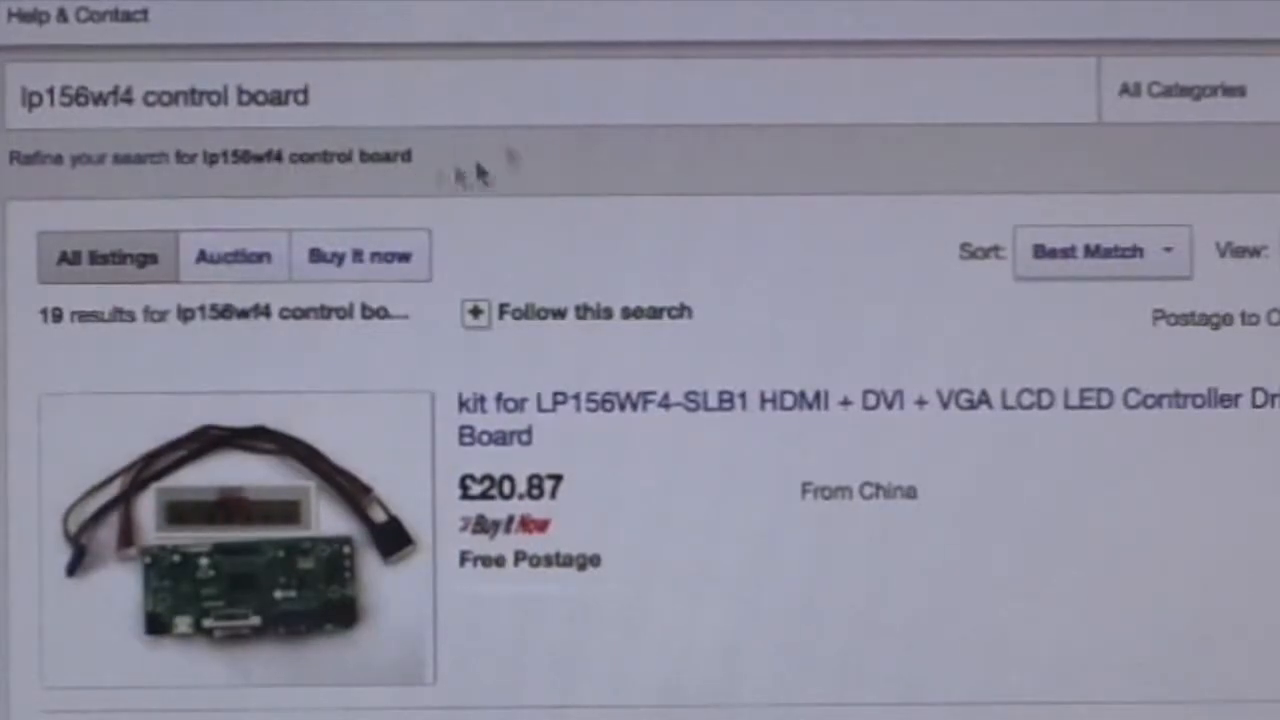
Step: Show the sort options for the 19 results via the Sort: Best Match dropdown
click(1100, 250)
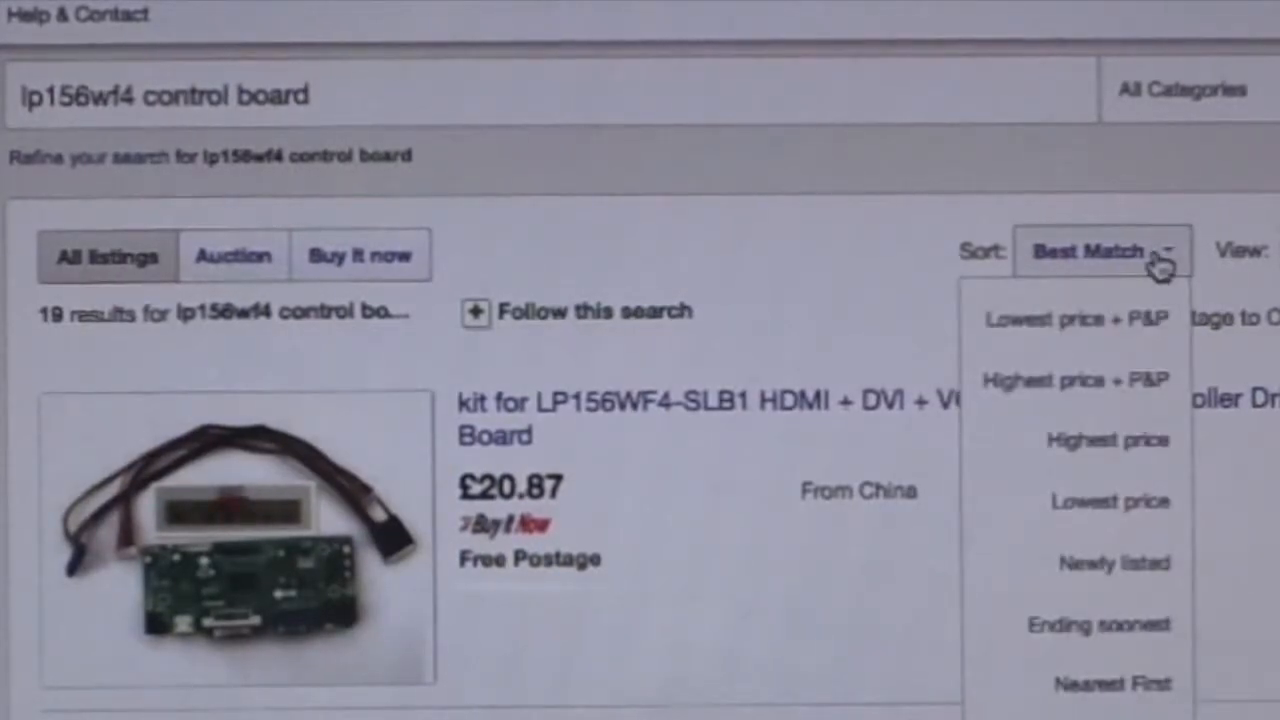